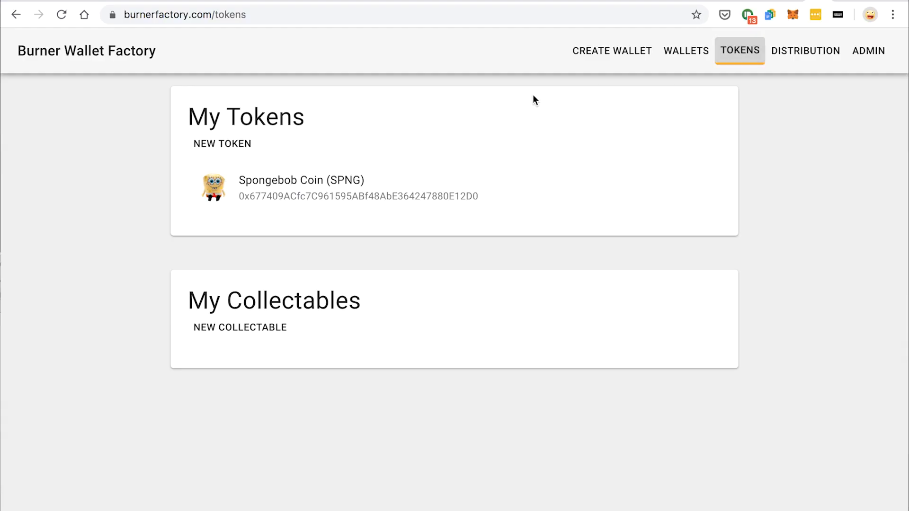
# Start a new xDai-backed token and name it 'GaryD'.
pyautogui.click(222, 144)
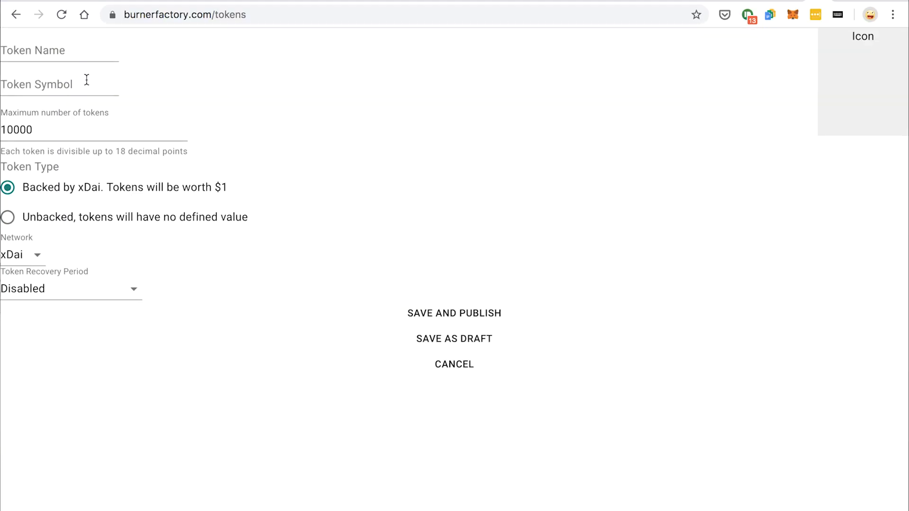
pyautogui.click(58, 49)
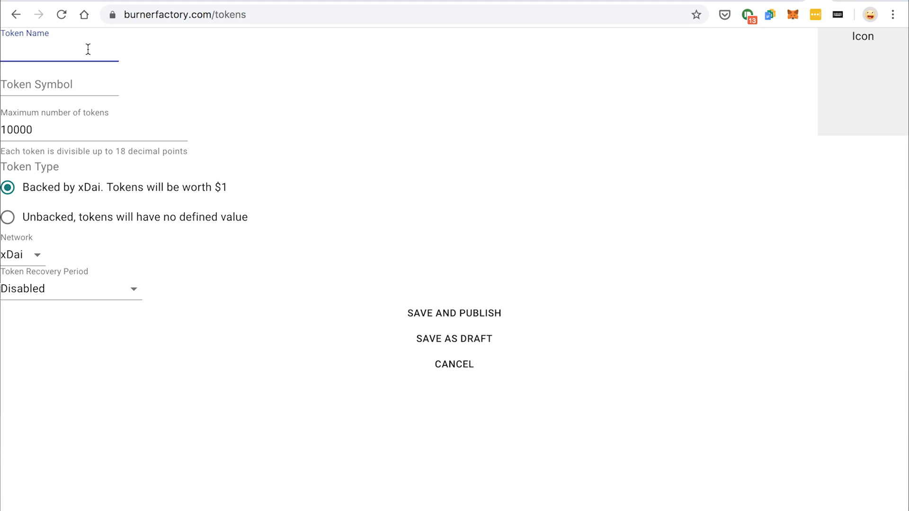
pyautogui.write('GaryD')
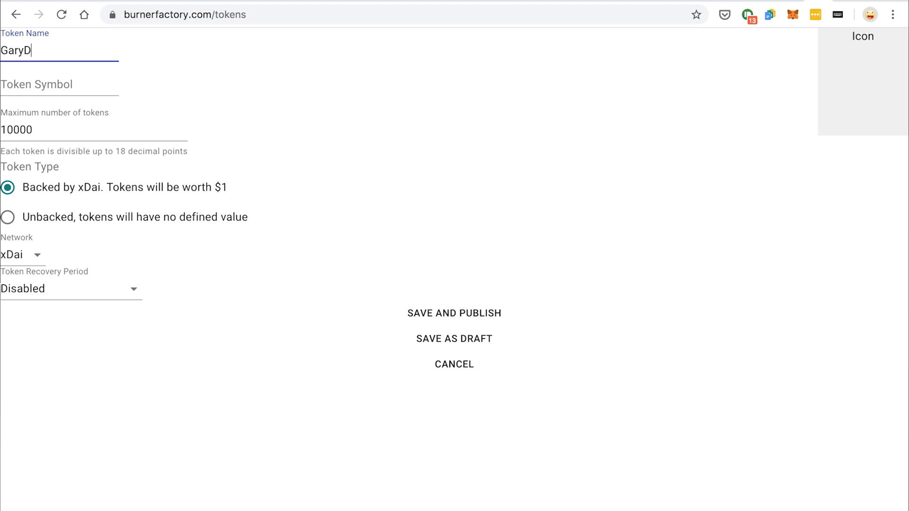